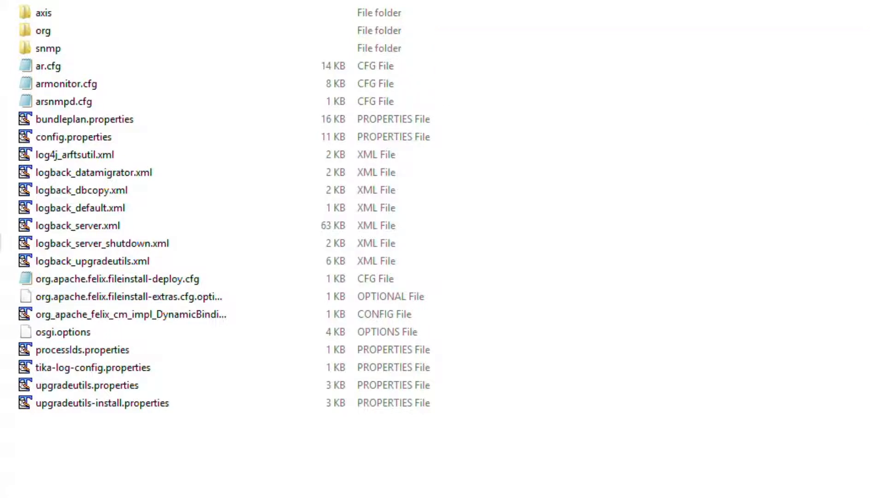
Step: Duplicate logback_server.xml as logback_server.xml_Original, accepting the extension change warning
click(76, 225)
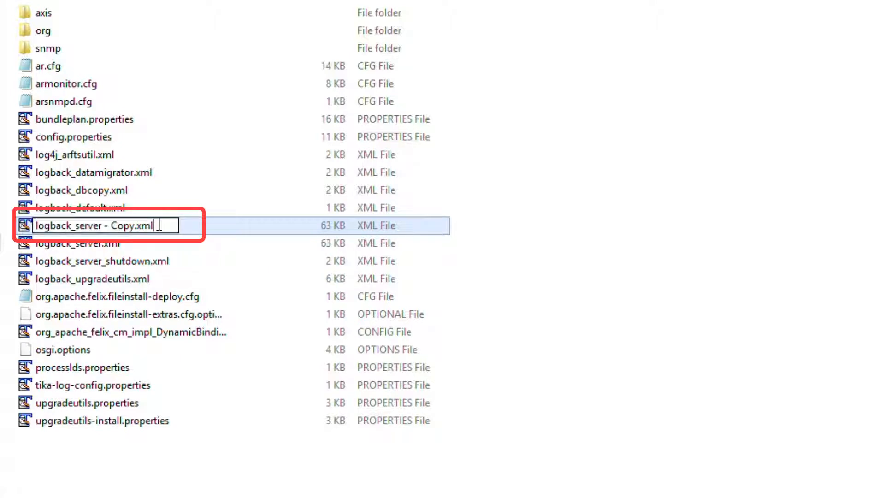
text(_Original)
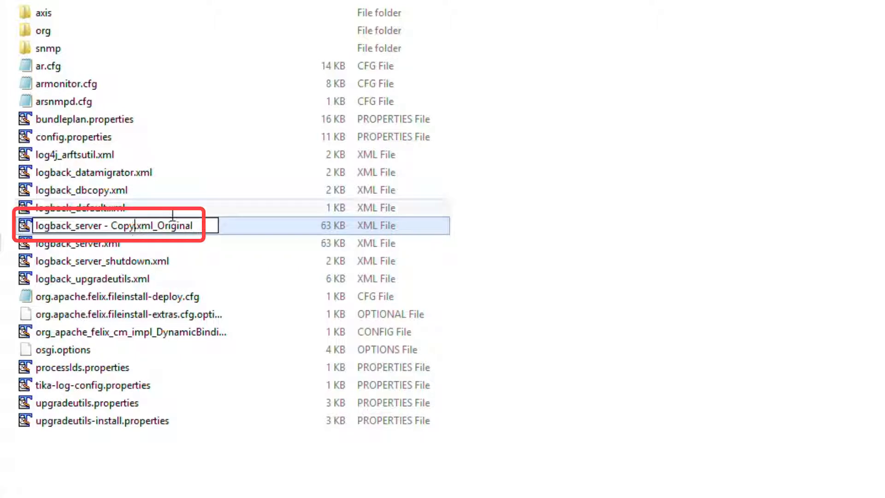
key(Delete)
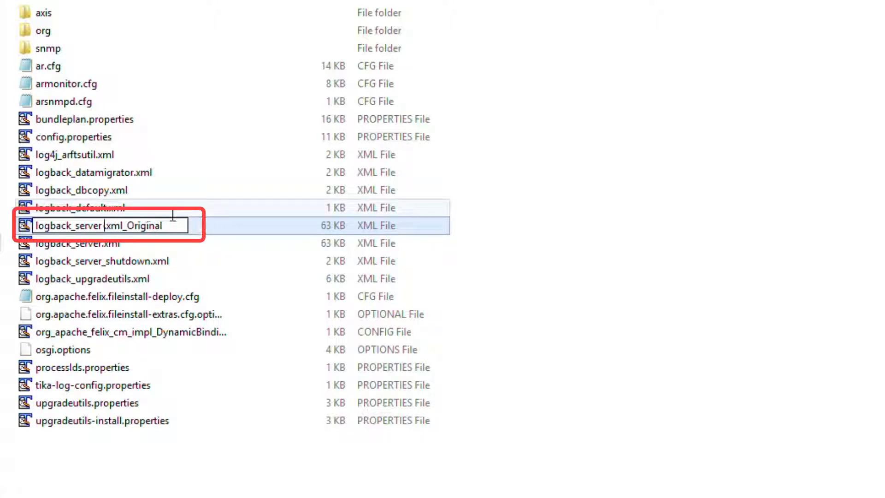
key(Enter)
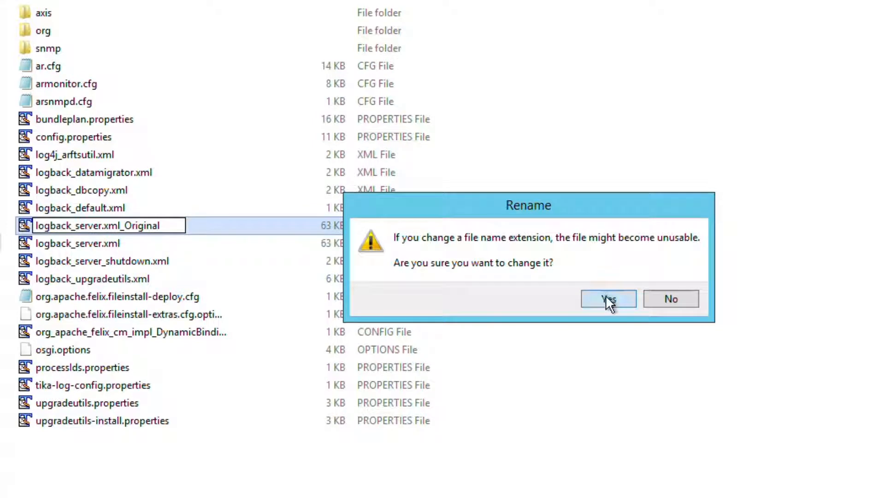
click(608, 299)
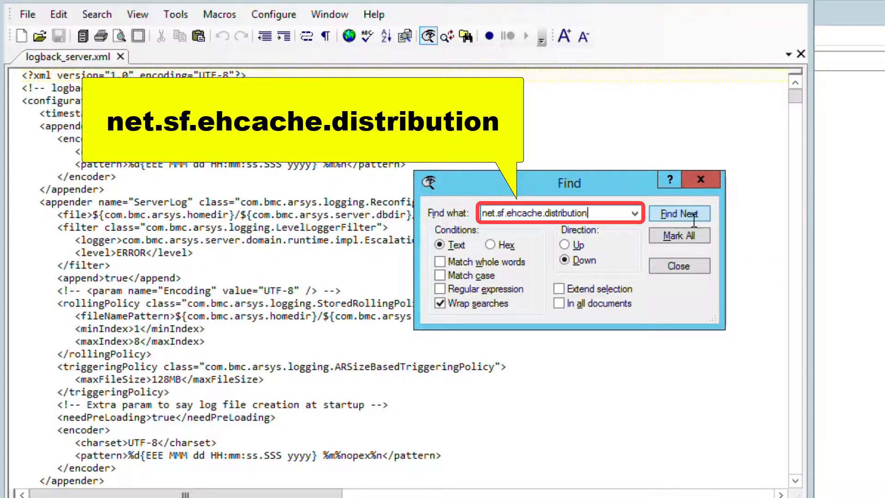
Step: In Notepad++, replace the net.sf.ehcache.distribution logger's warn level with debug
click(679, 214)
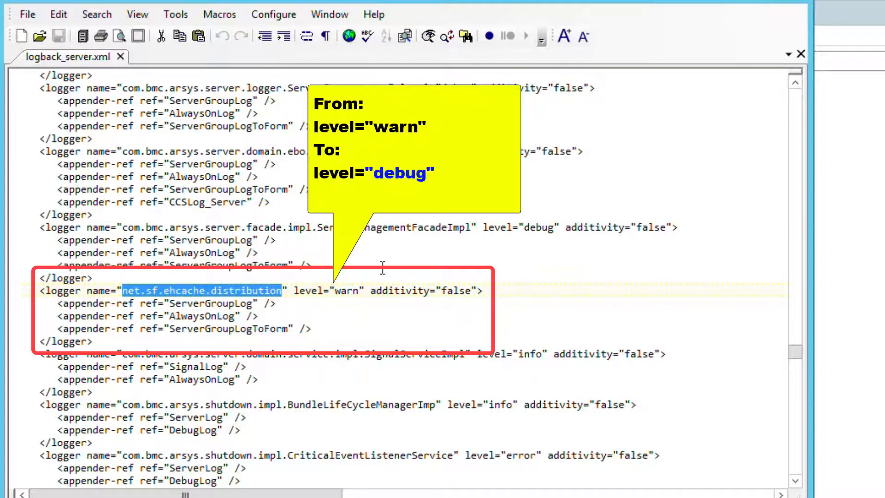
double_click(345, 291)
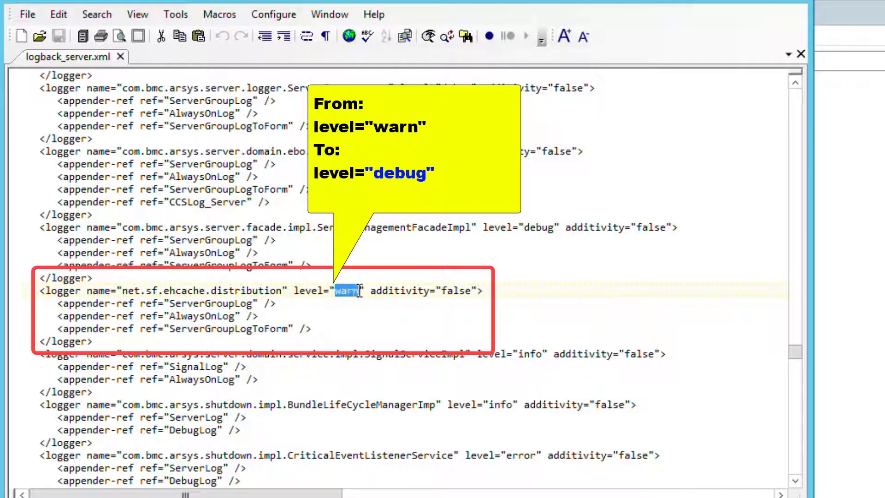
text(de)
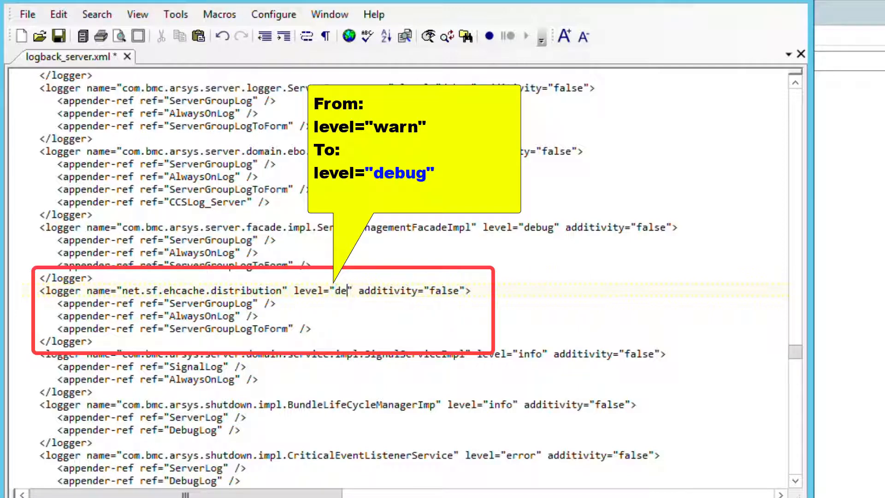
text(bug)
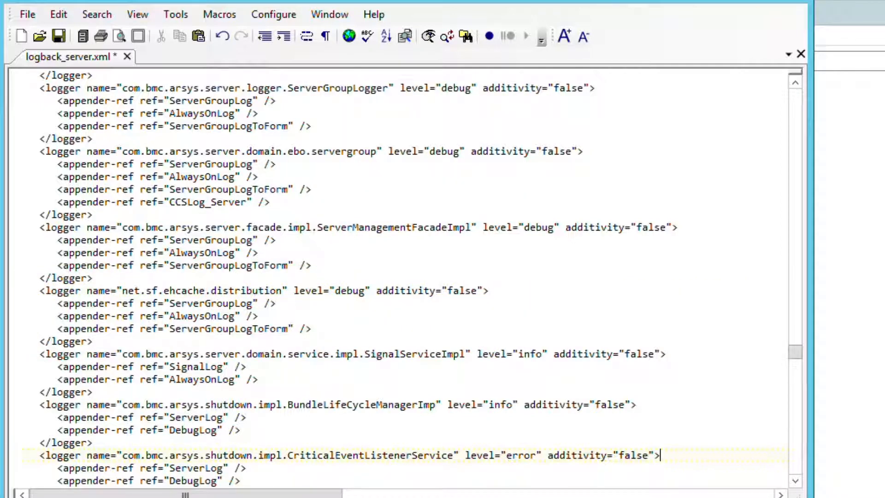
click(59, 34)
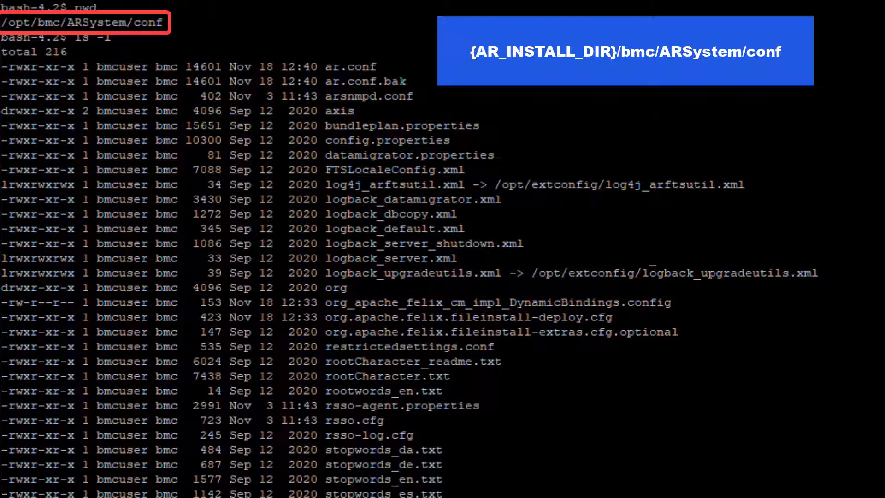
Step: Check that the terminal is in /opt/bmc/ARSystem/conf
click(390, 259)
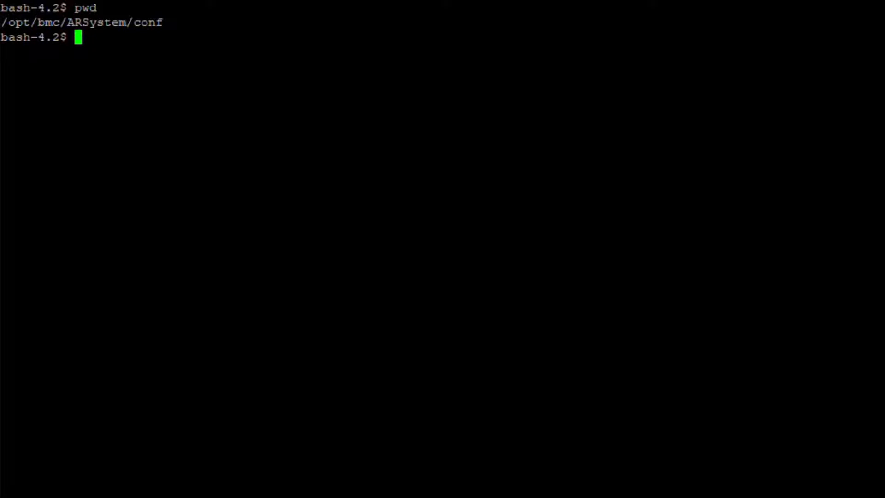
Step: Copy logback_server.xml to logback_server.xml_ORIGINAL with cp, then list the folder with ls -l
text(cp)
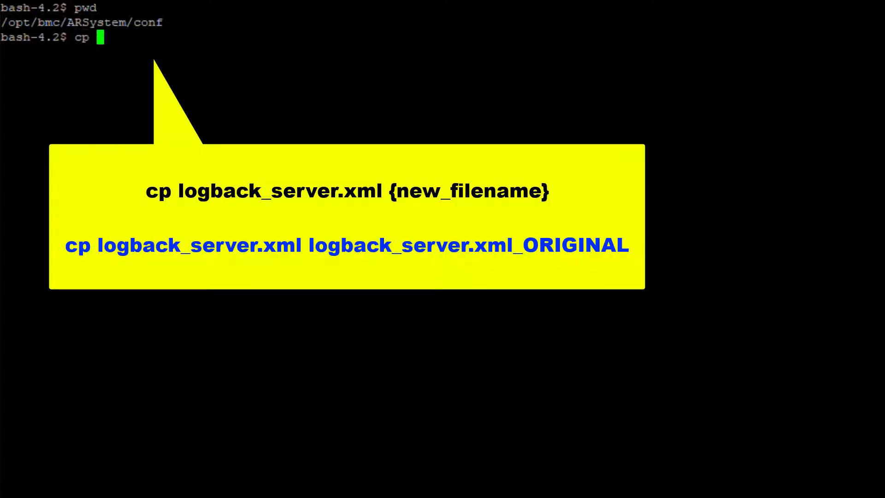
text(logbac)
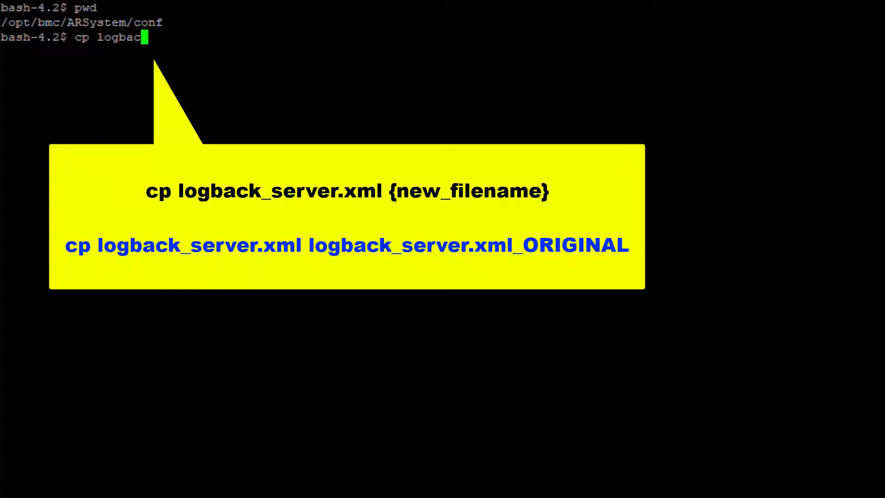
text(_)
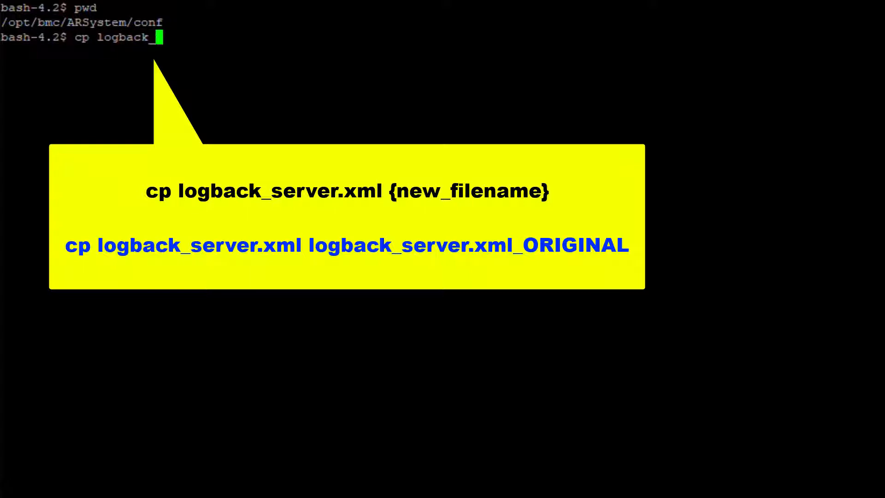
text(server.)
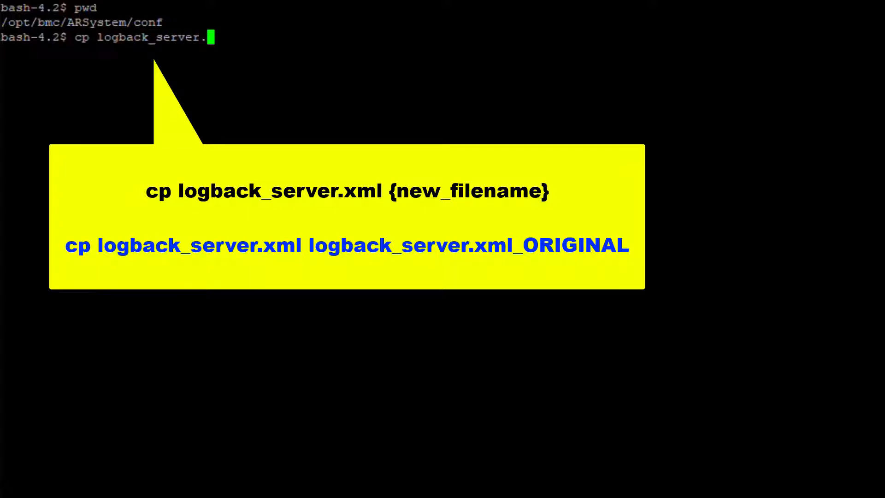
text(xml)
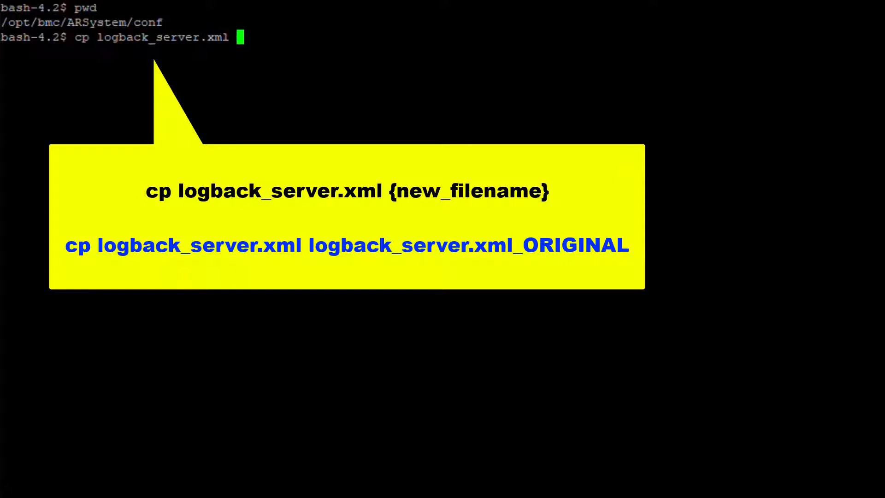
text(logback_s)
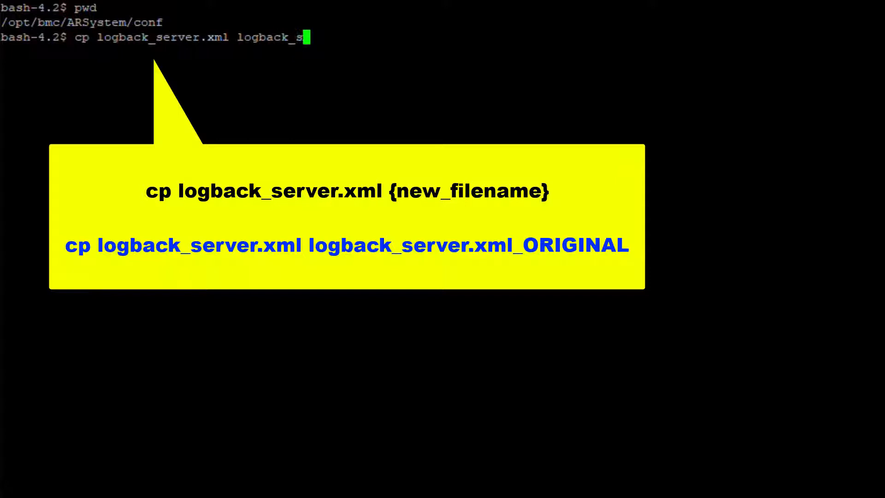
text(erver.)
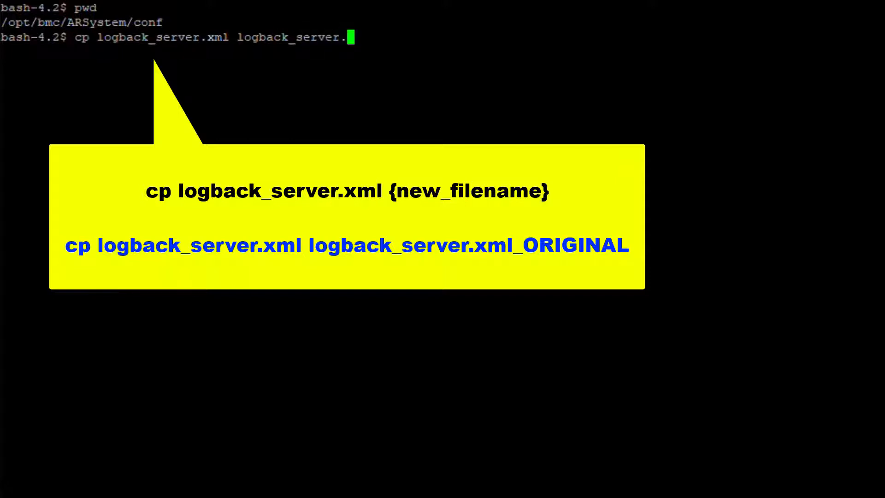
text(xml)
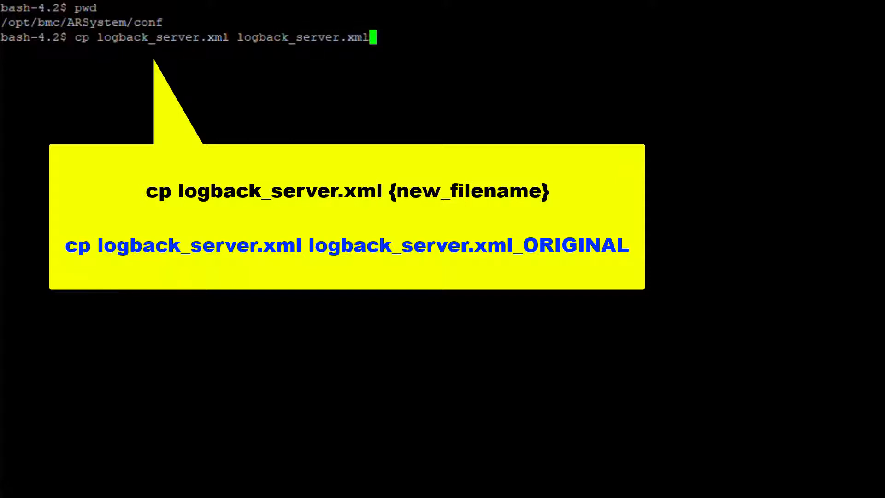
text(_)
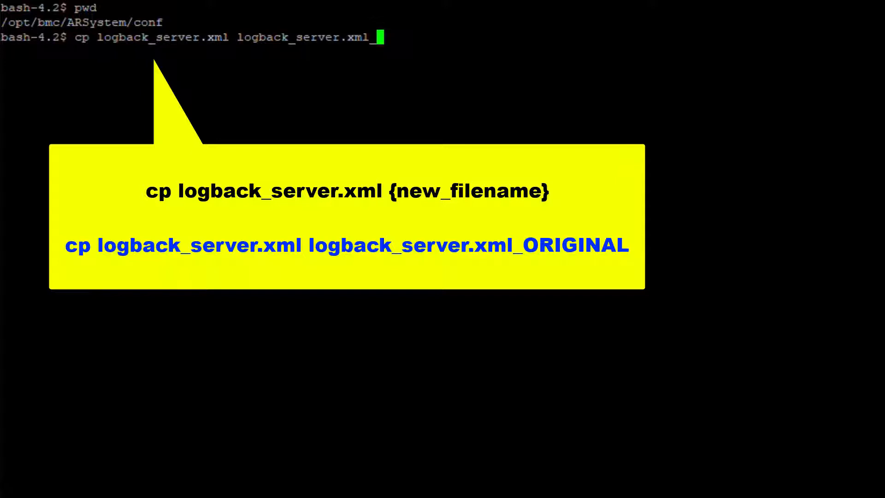
text(ORIGINAL)
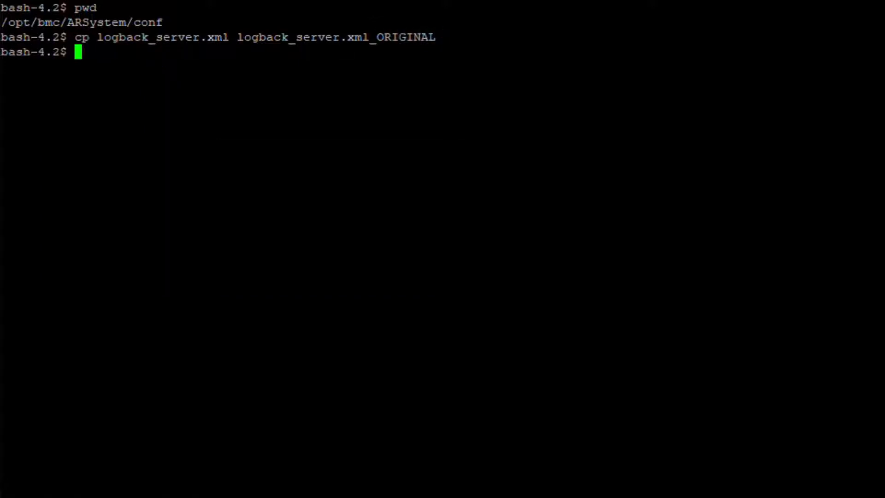
text(ls)
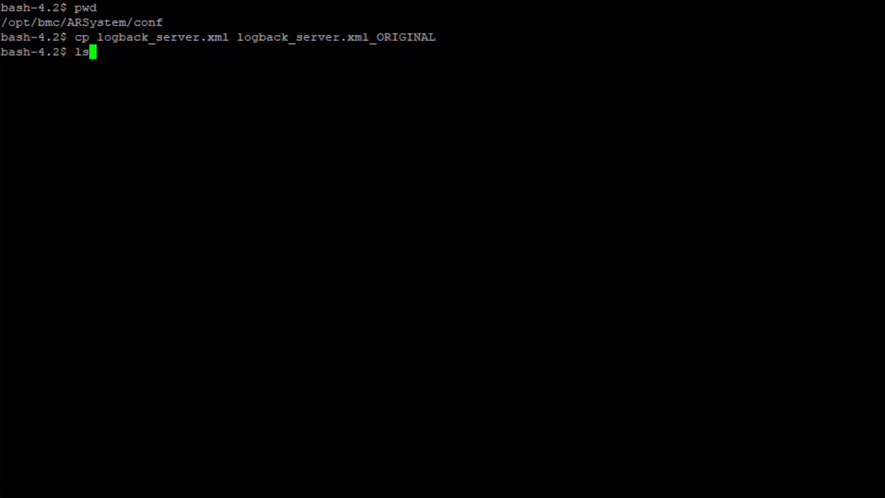
text(-l)
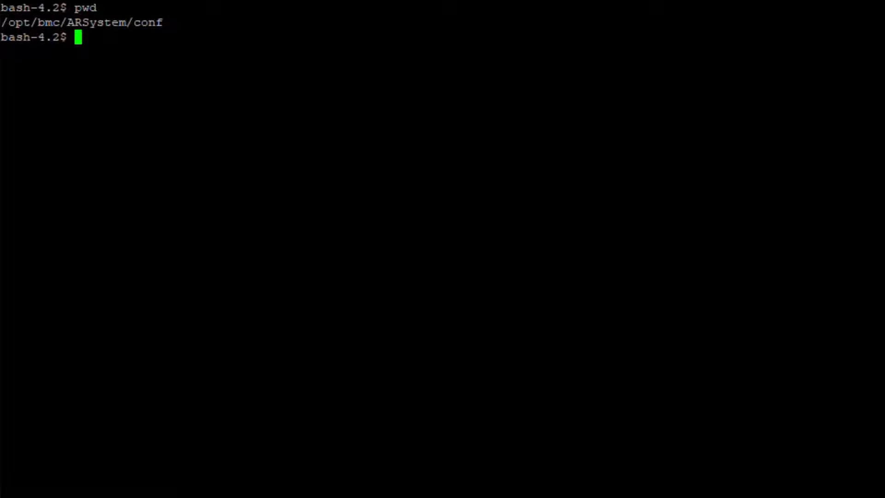
Step: Open logback_server.xml in vi and search for net.sf.ehcache.distribution
text(vi)
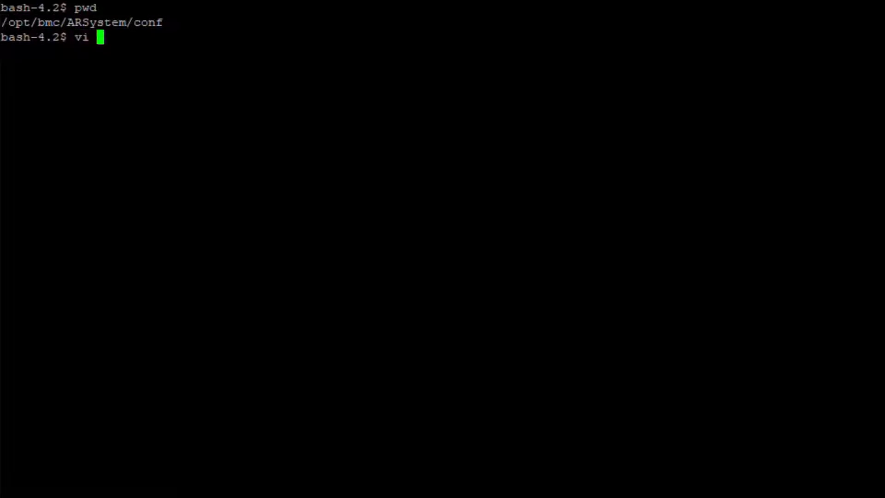
text(logback)
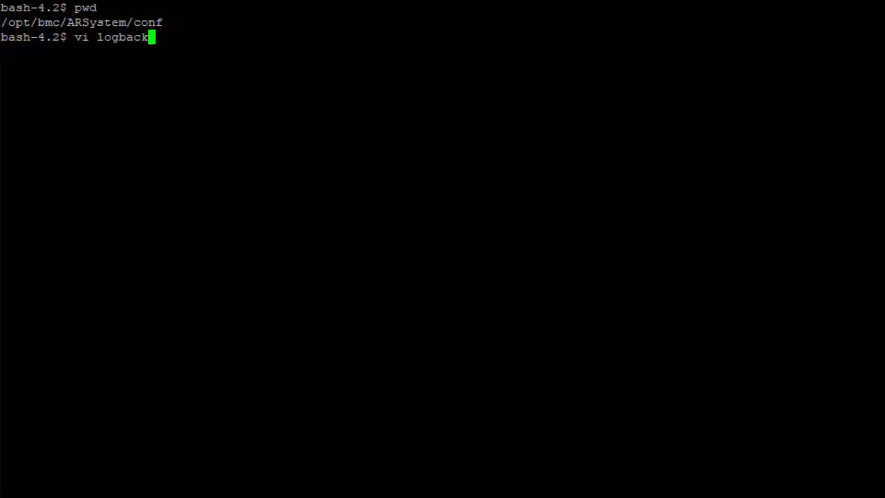
text(_server)
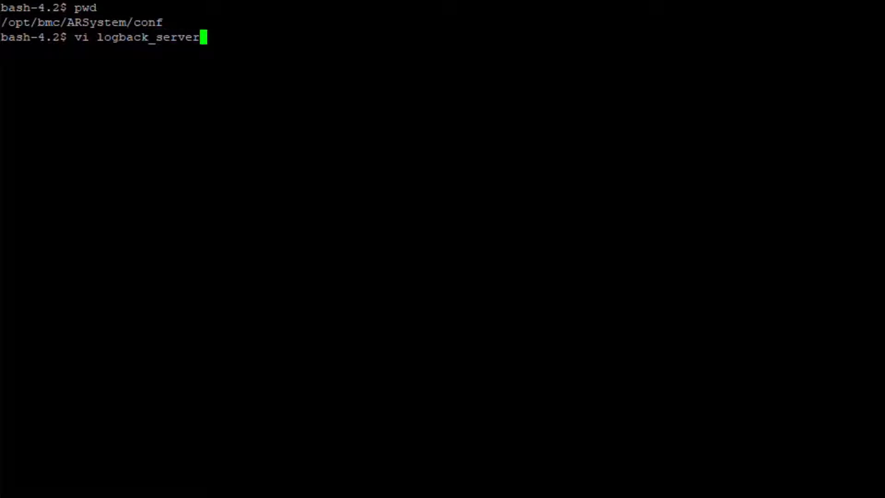
text(.x)
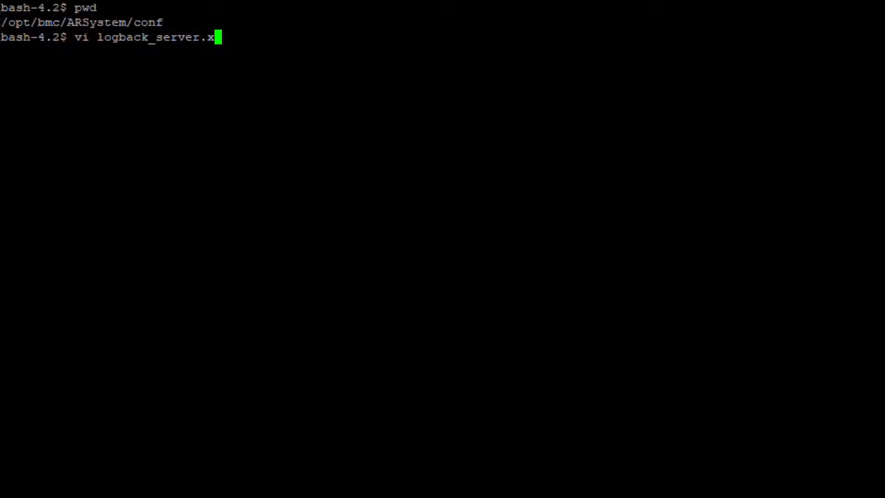
text(ml)
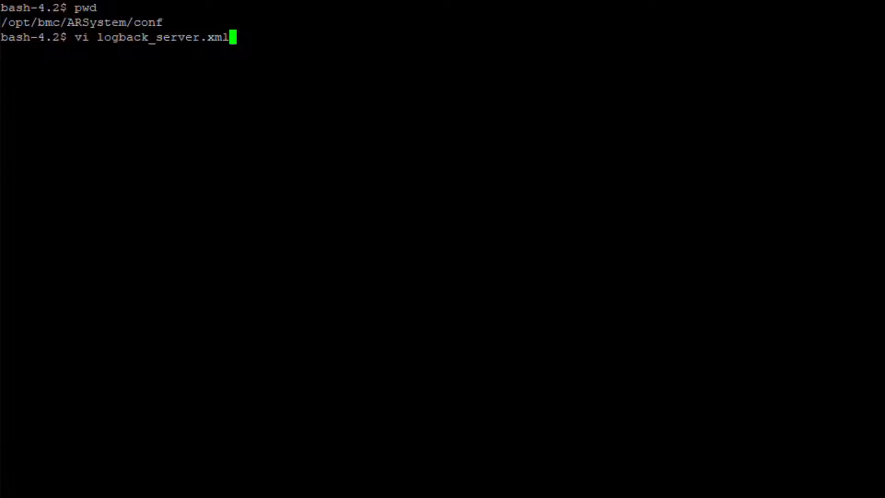
key(Enter)
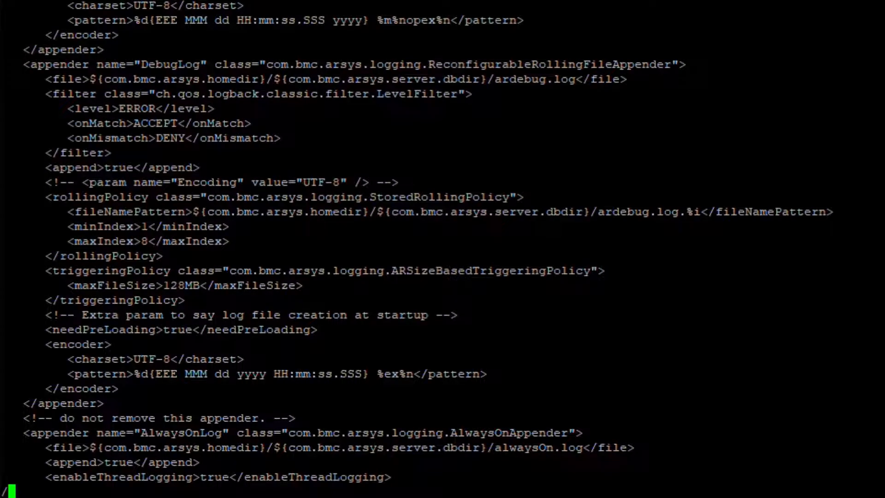
text(net.sf.ehcache.distribution)
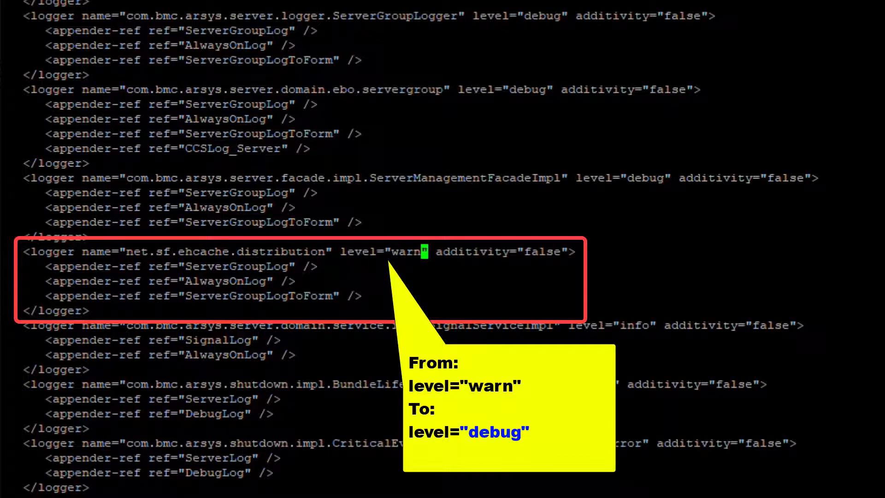
Step: Replace the warn level value with debug on the ehcache distribution logger line
key(Backspace)
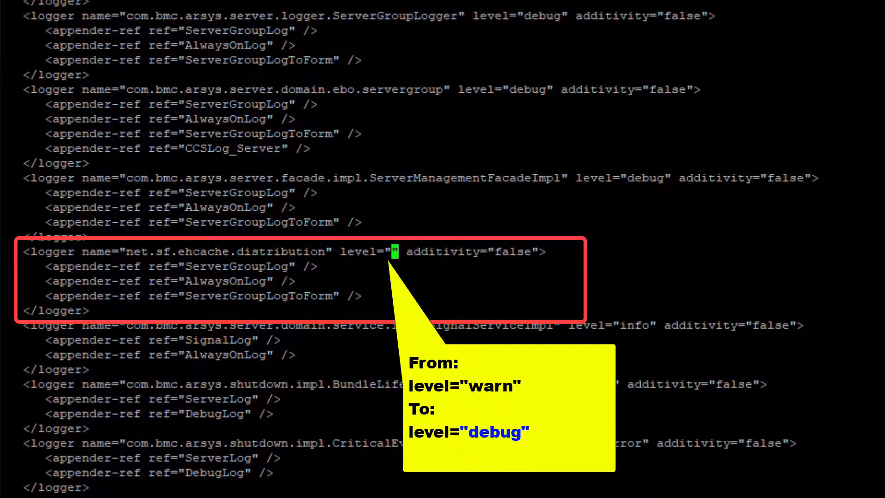
text(debug)
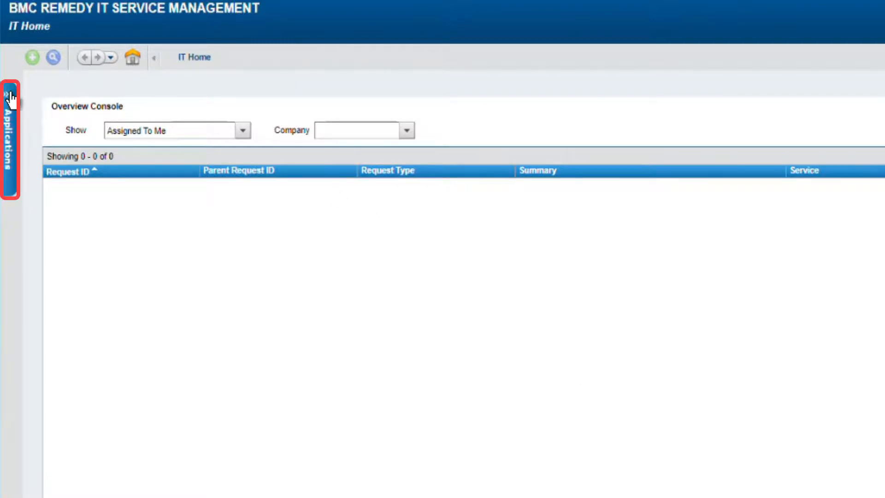
Step: Launch the AR System Administration Console and go to System > General > Server Information
click(12, 95)
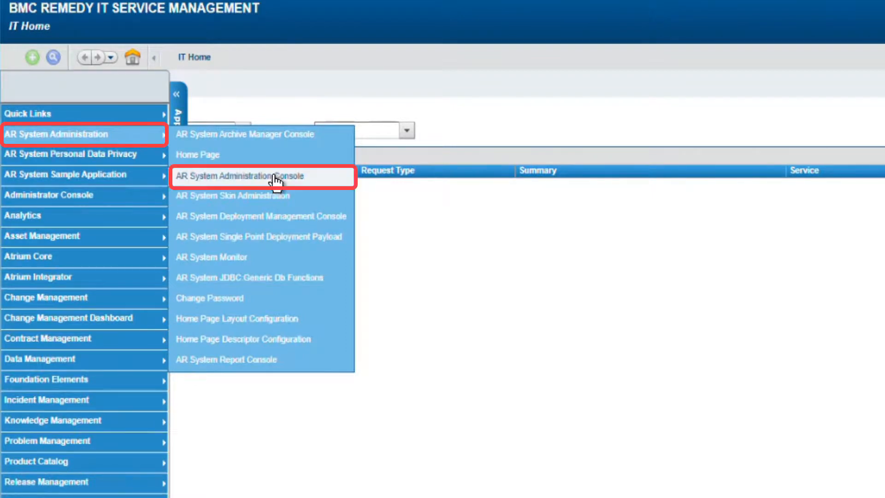
mouse_move(335, 183)
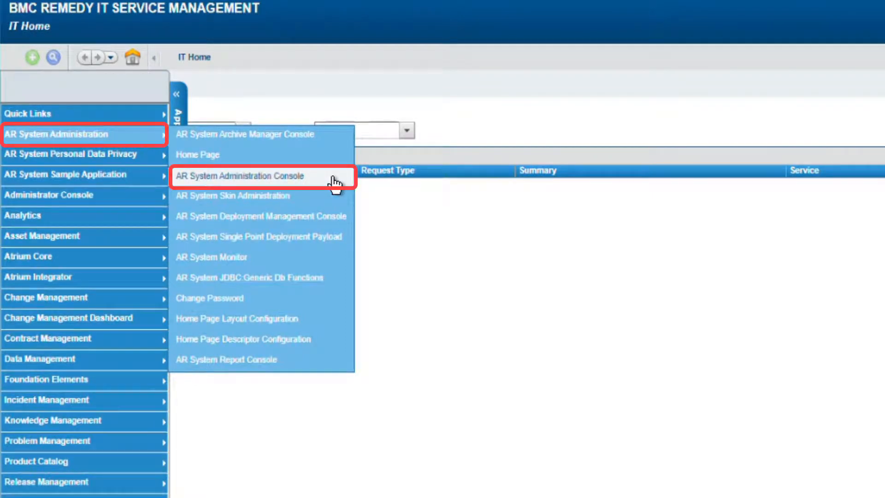
click(240, 176)
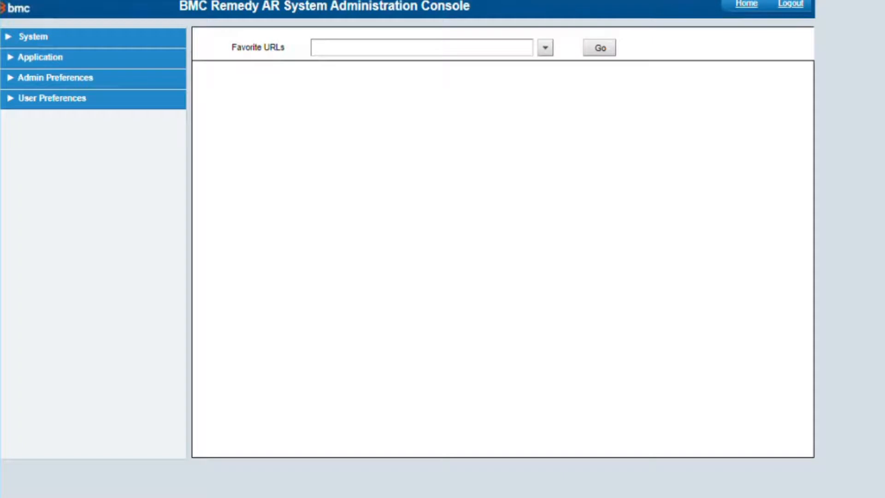
mouse_move(547, 346)
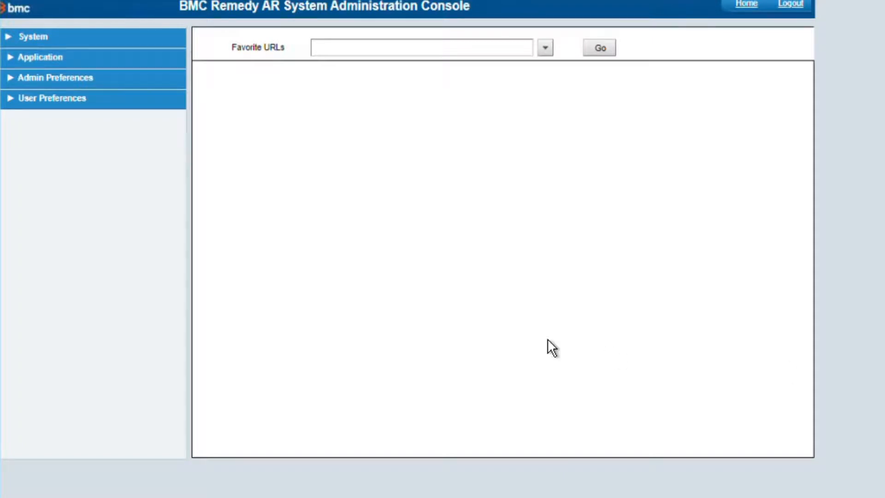
click(31, 37)
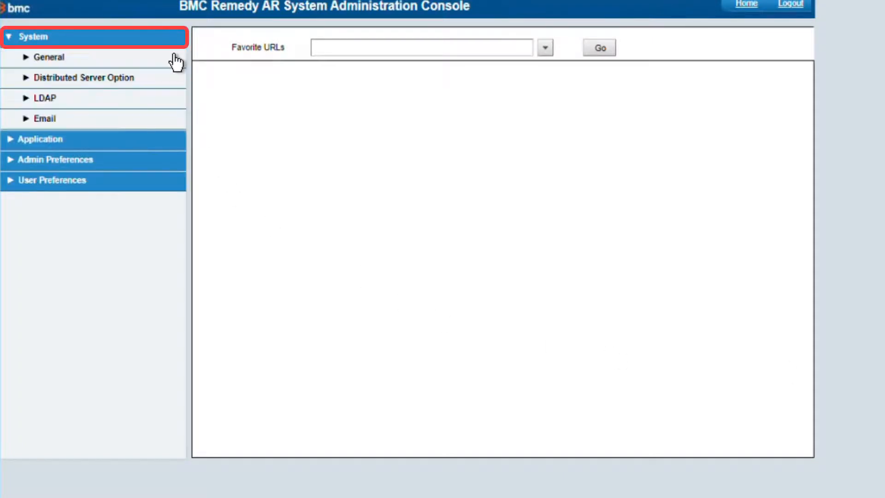
click(48, 57)
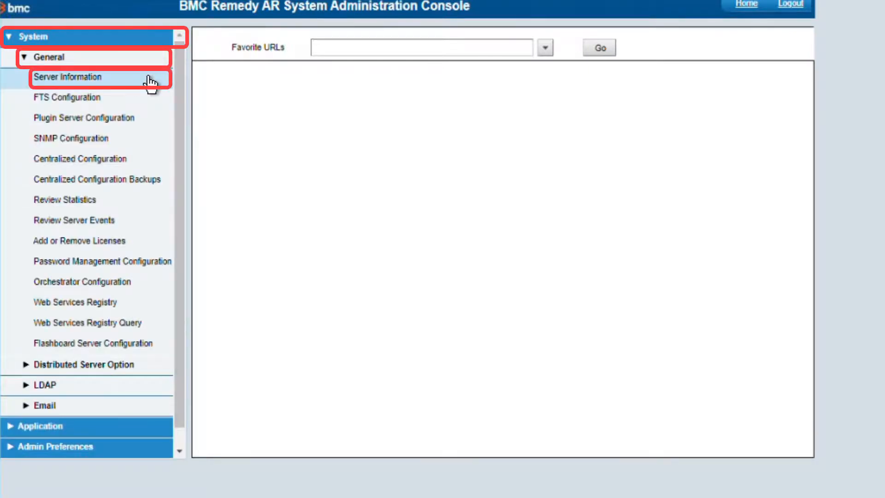
click(68, 77)
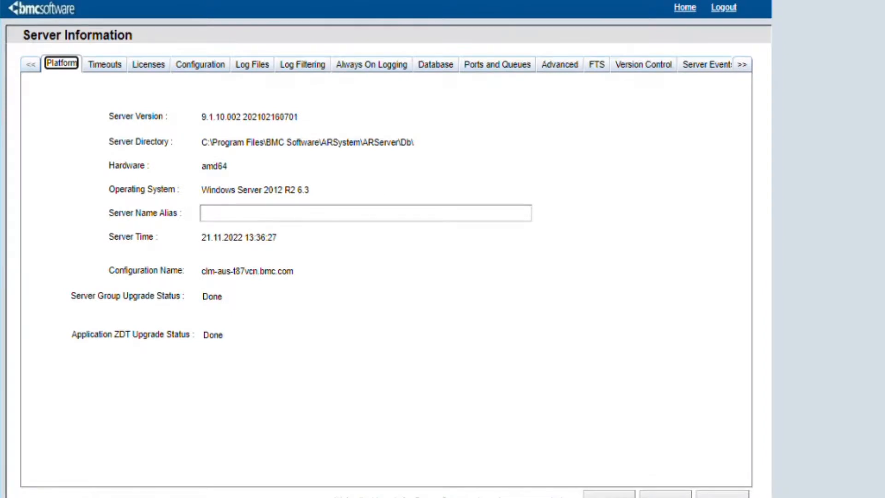
mouse_move(252, 64)
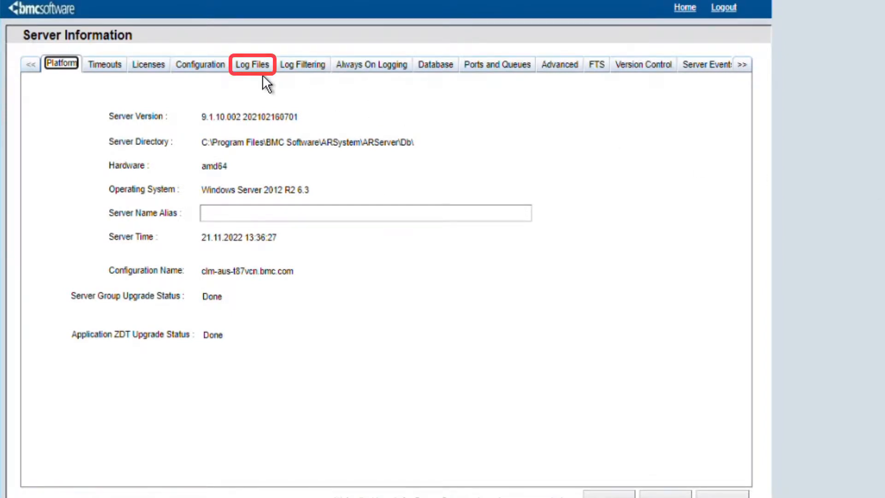
Step: On the Log Files tab, enable Server Group Log and toggle Reload Log Conf File
click(253, 64)
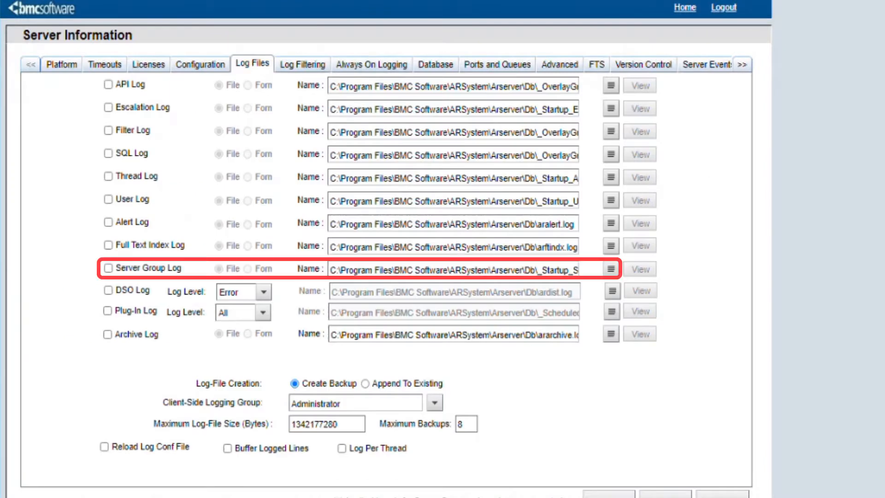
mouse_move(220, 233)
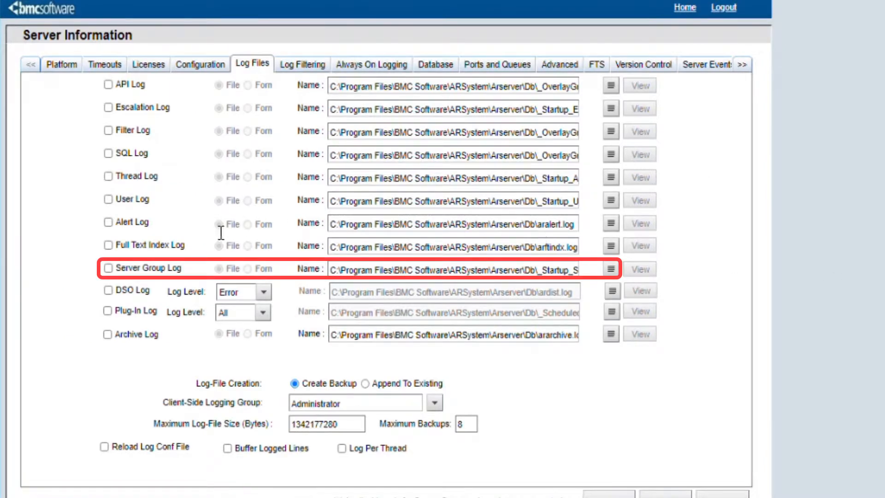
click(108, 268)
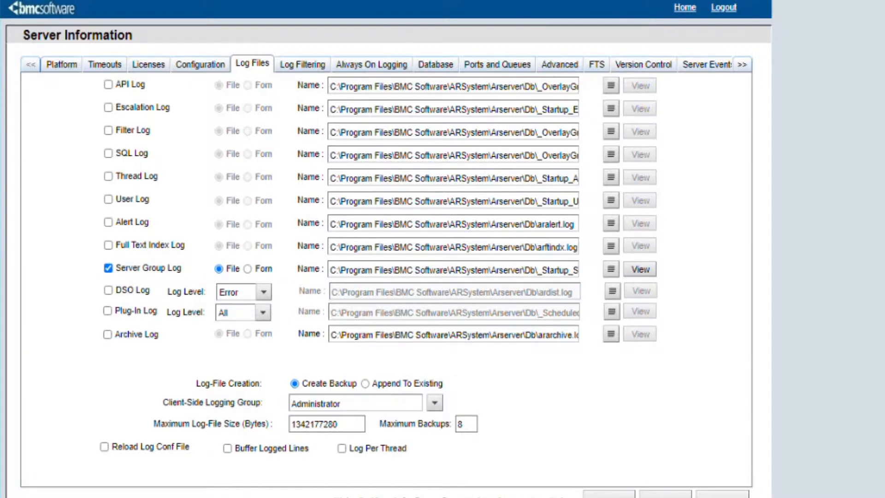
click(104, 459)
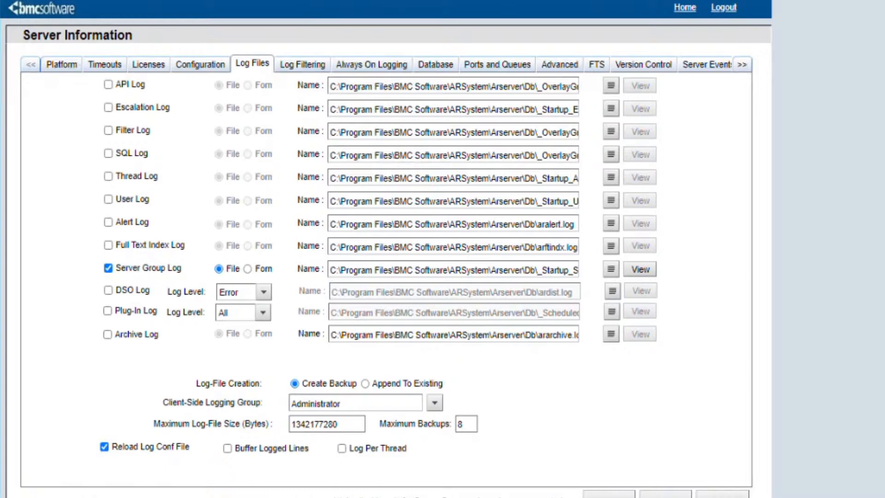
click(104, 447)
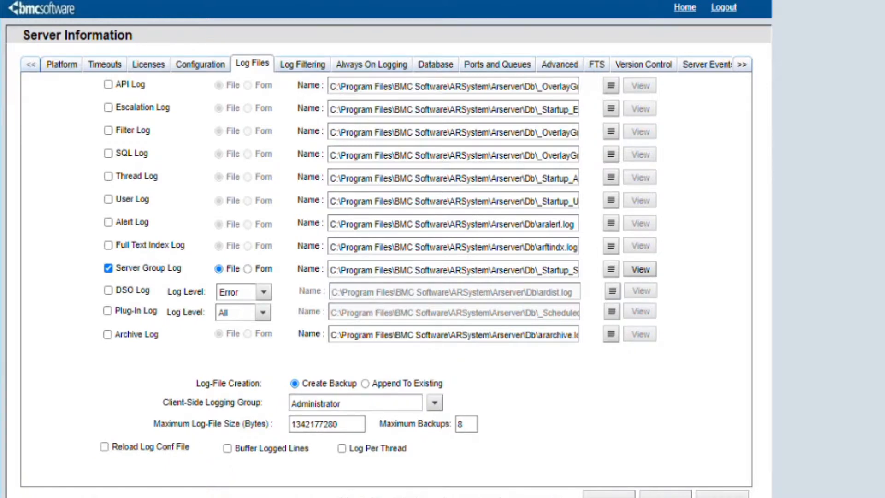